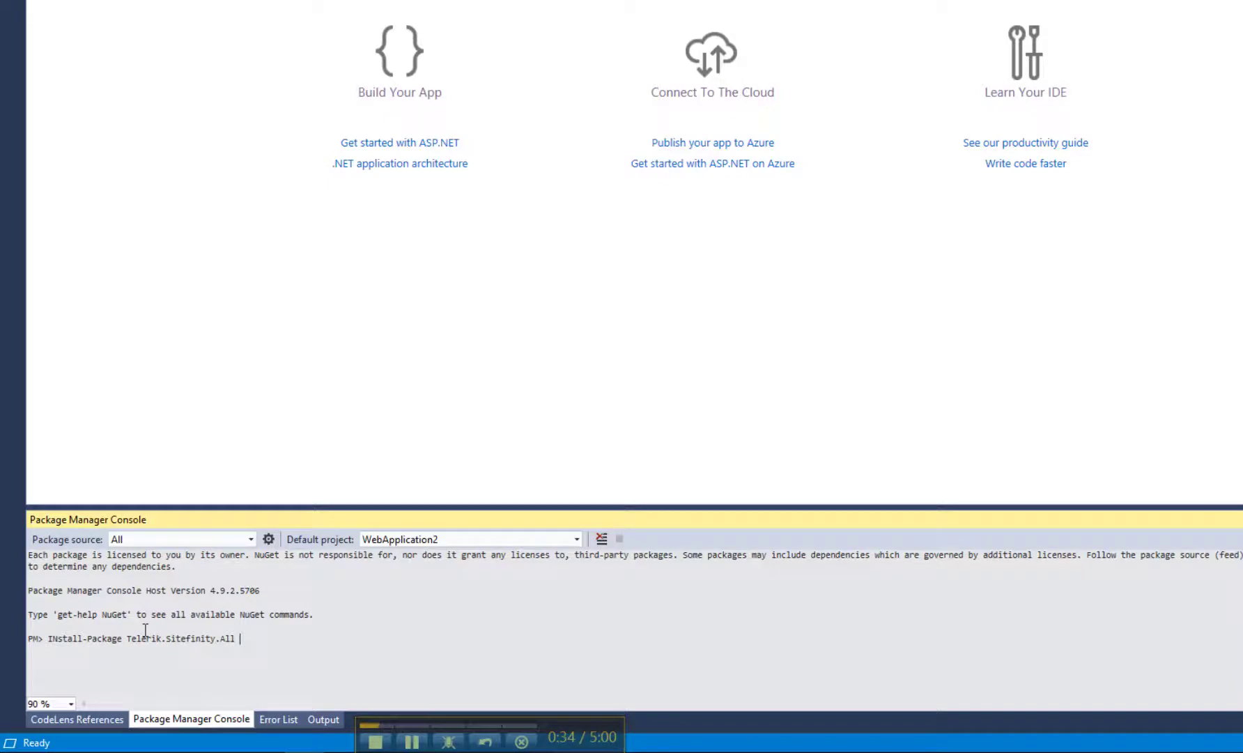
# - Run Install-Package Telerik.Sitefinity.All with -ProjectName WebApplication2 in the Package Manager Console
pyautogui.write('-proje')
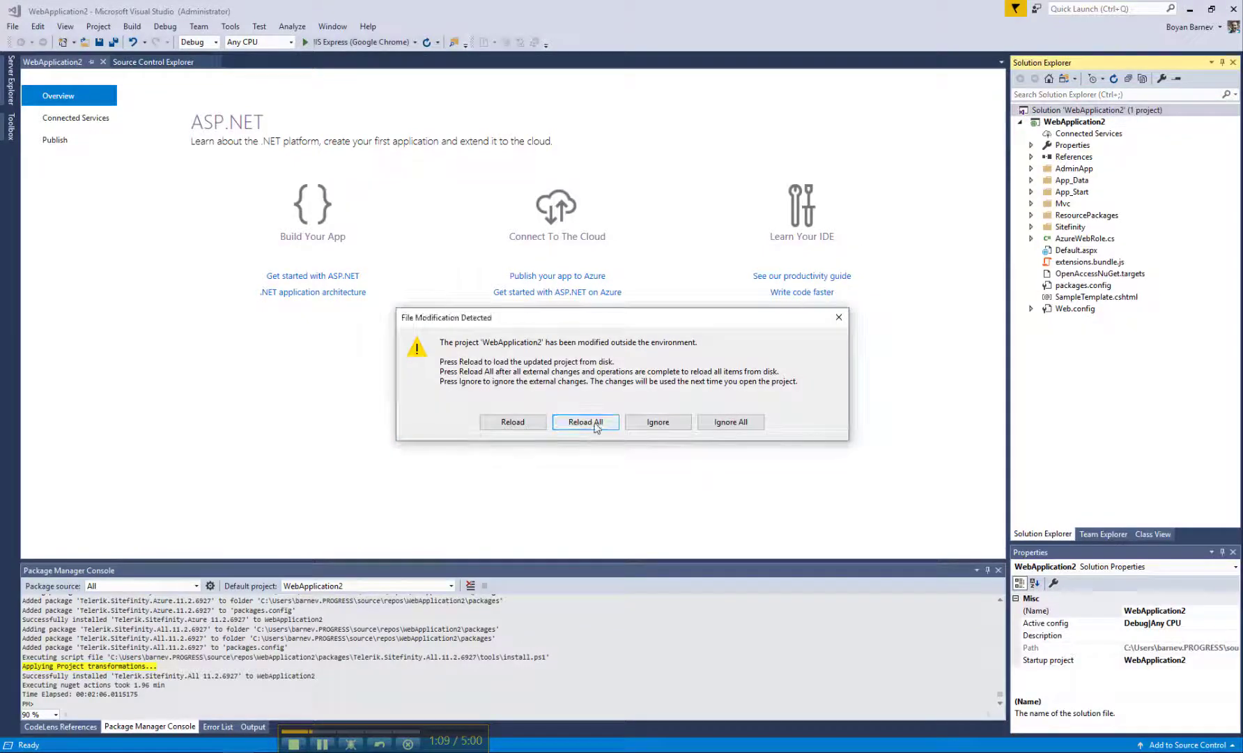
# - Choose Reload All in the File Modification Detected dialog
pyautogui.click(585, 421)
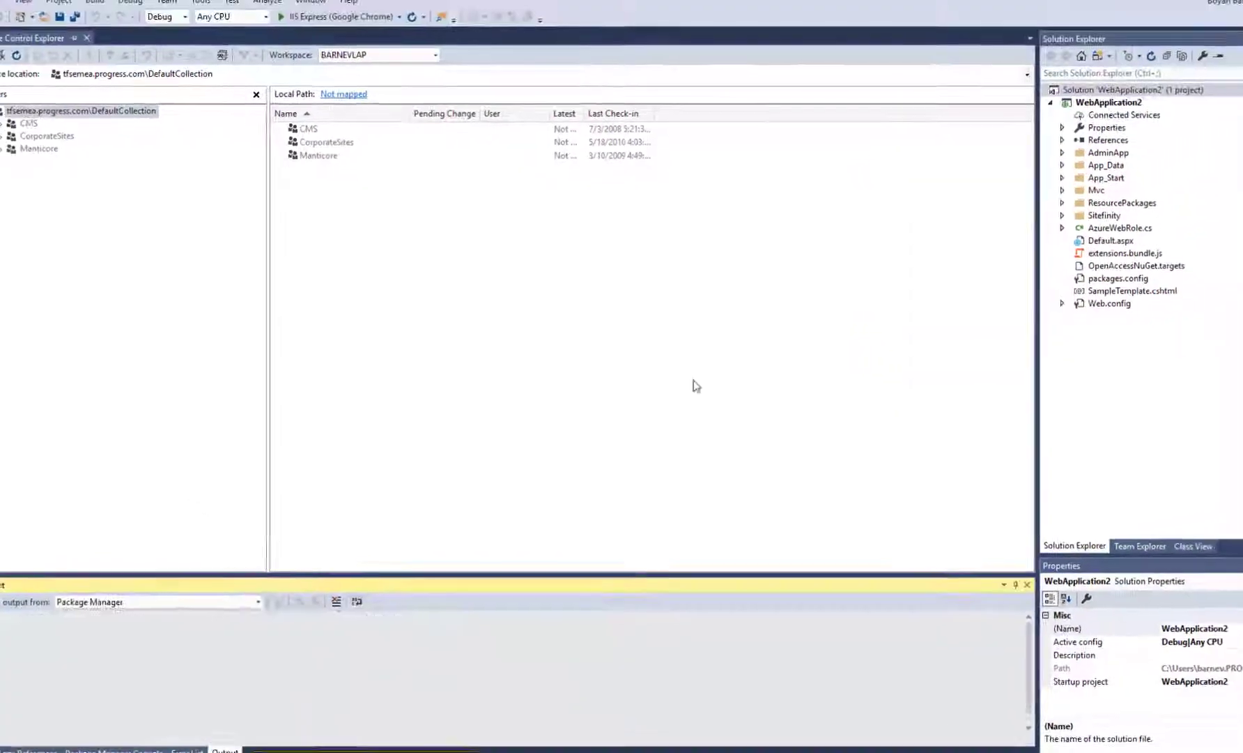